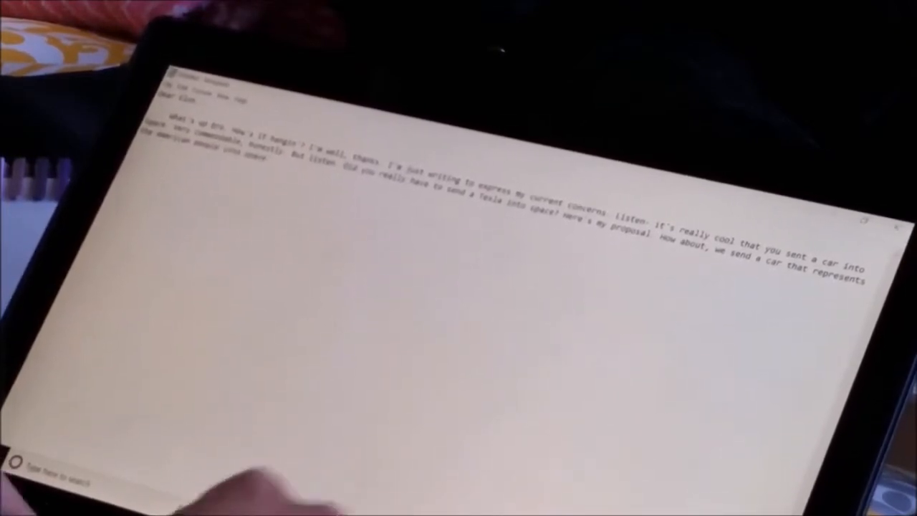
pyautogui.write("I'm thinking something along the lines of a")
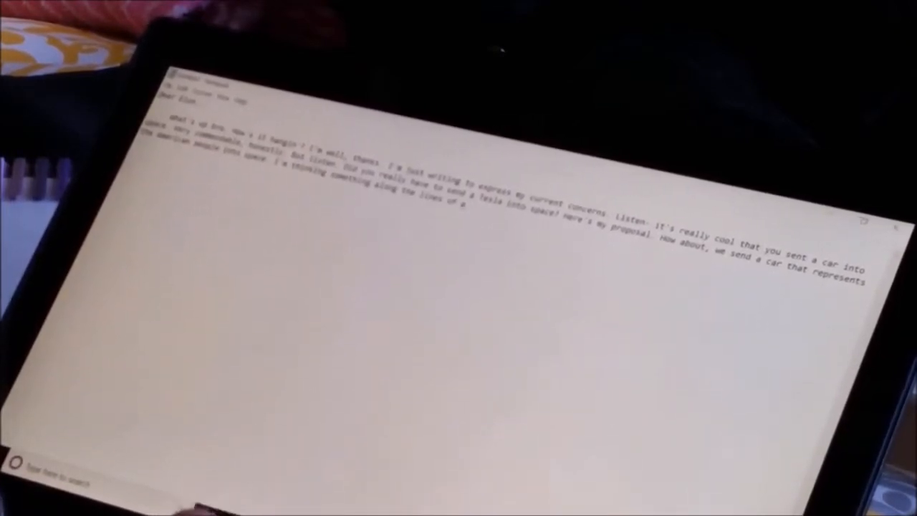
pyautogui.write('Honda Civic. Or Toyota Ca')
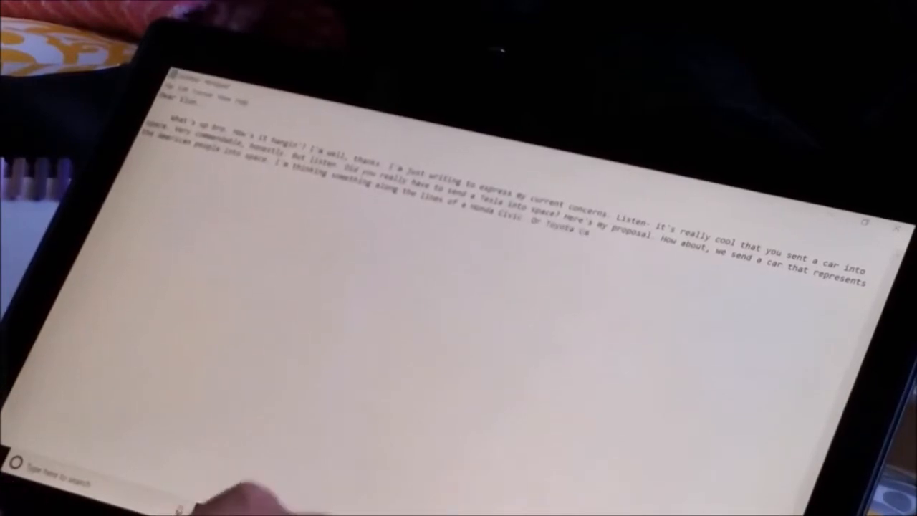
pyautogui.write('These are just a few of the many that truly represent the American people')
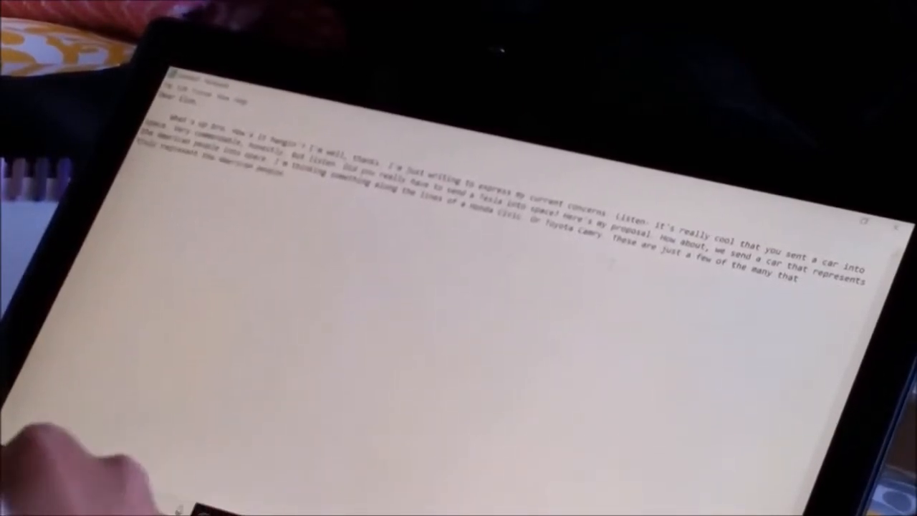
pyautogui.write("Well actually, I'm rethinking what")
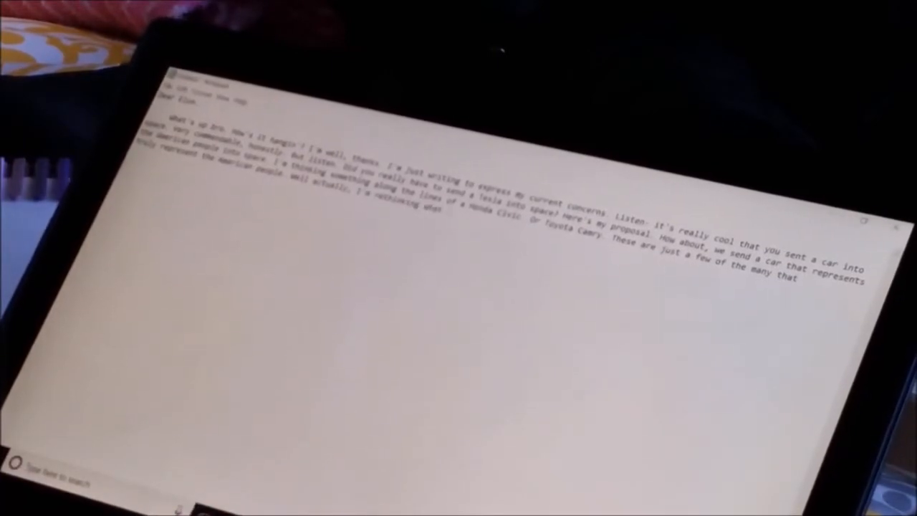
pyautogui.write("I've just said. Neither Honda or Toyota are American companies. Alright. I'm")
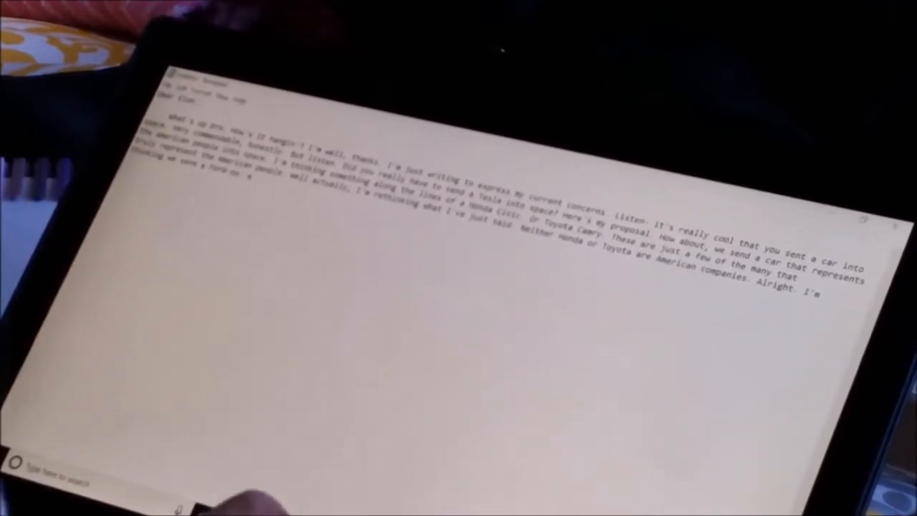
pyautogui.write('a Dodge Ram truck. Right.')
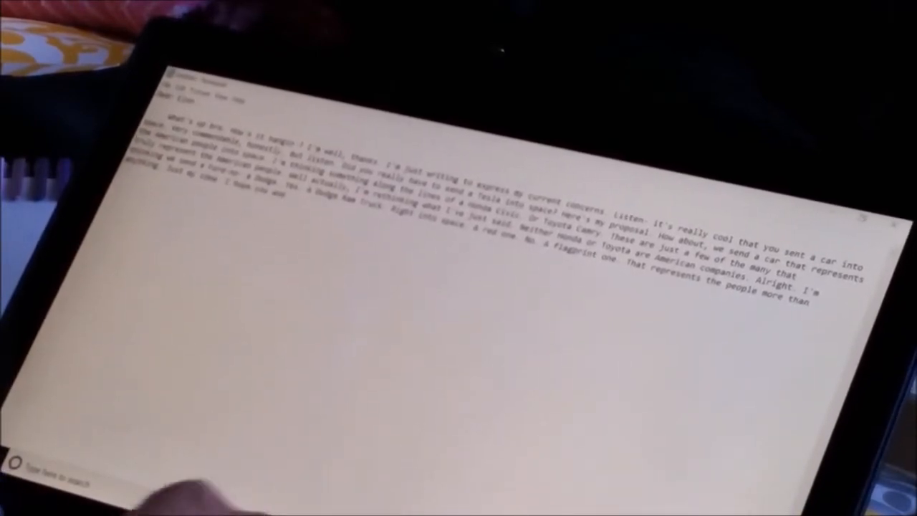
pyautogui.write('and everyone at Tesla read this message')
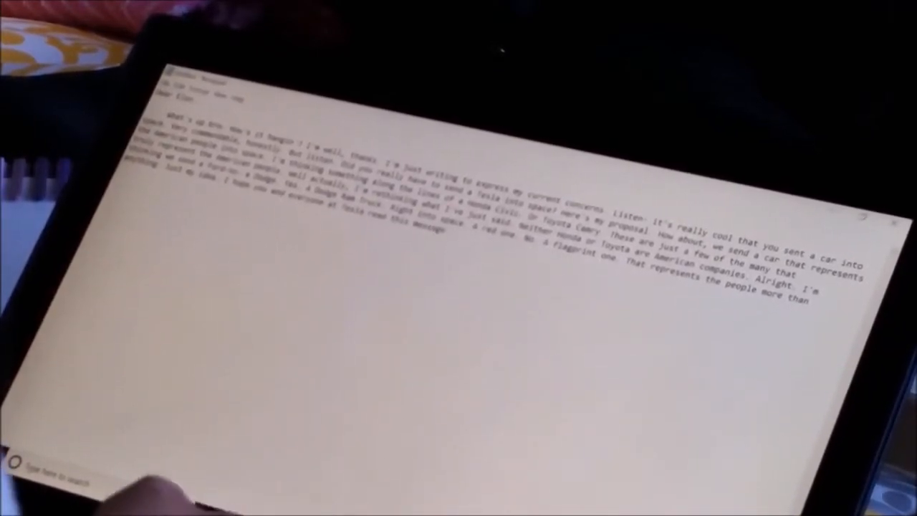
pyautogui.write('with deep consideration and an open mind')
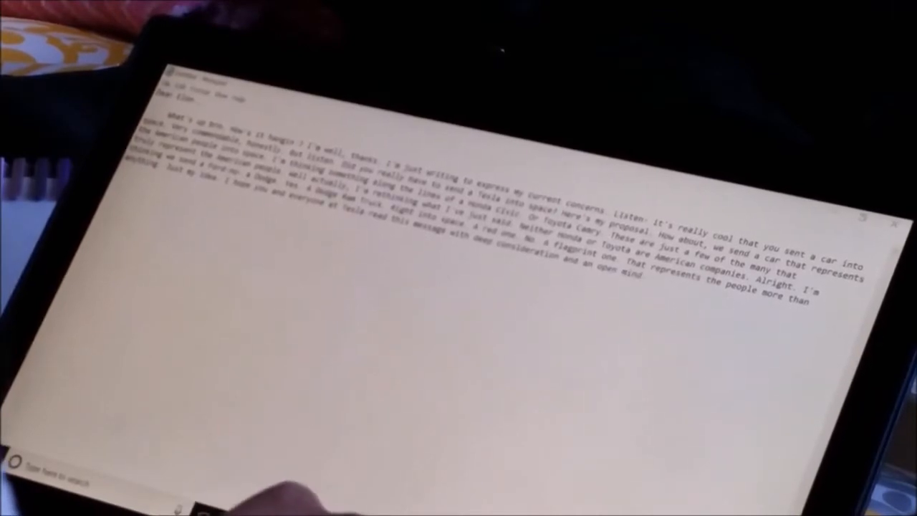
pyautogui.write('And with great seriousness.')
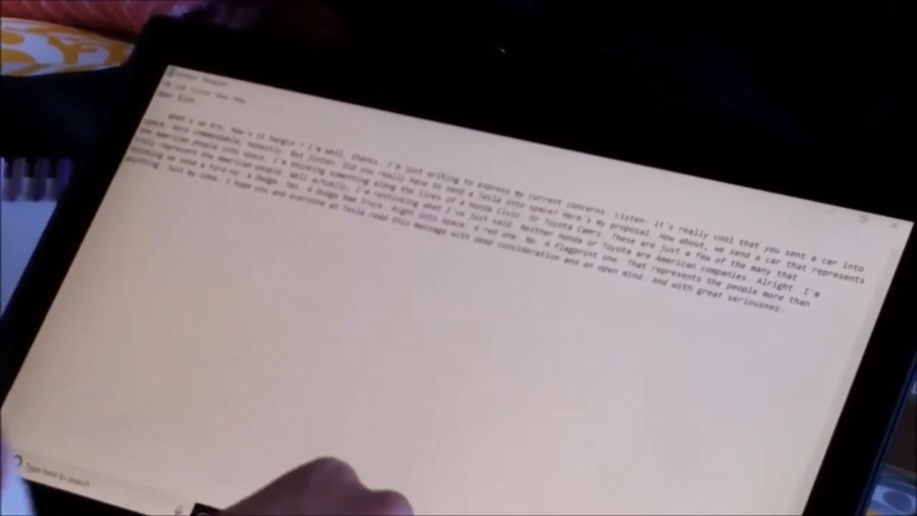